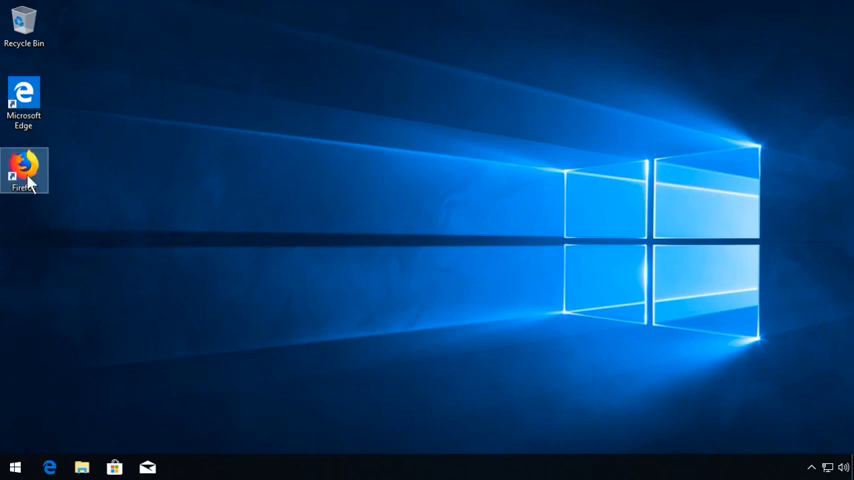
Launch Firefox, open freertos.org, and follow Download Source to SourceForge's FreeRTOSv10.0.1.exe download
double_click(24, 170)
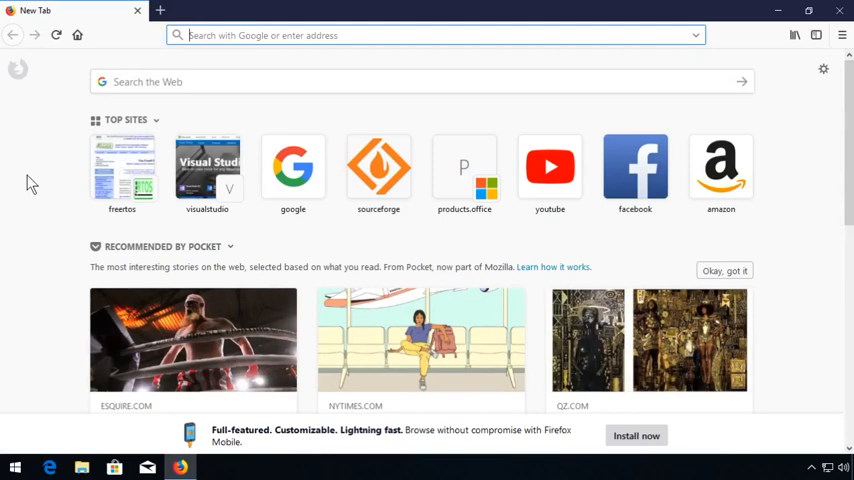
left_click(122, 167)
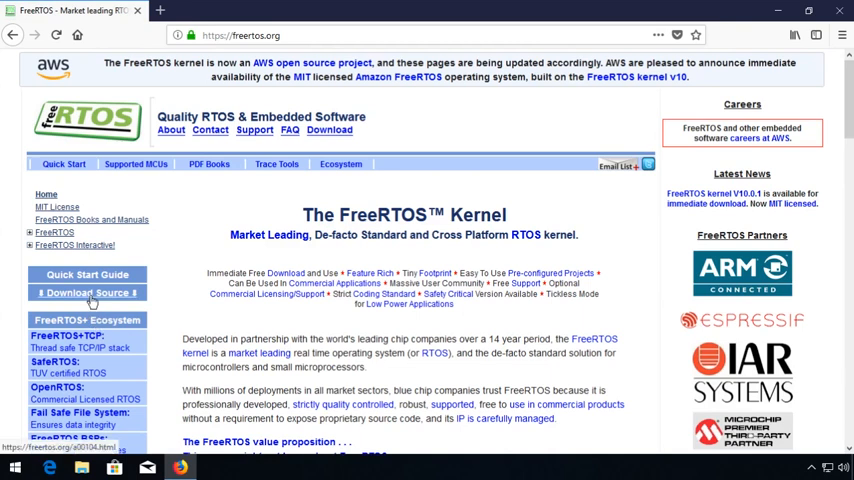
left_click(87, 279)
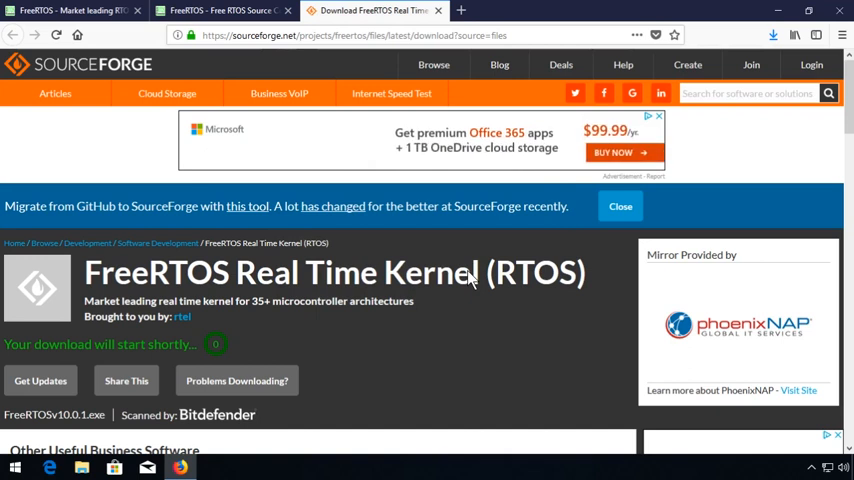
Run FreeRTOSv10.0.1.exe from Downloads and extract it to c:\dev\workspace
left_click(772, 35)
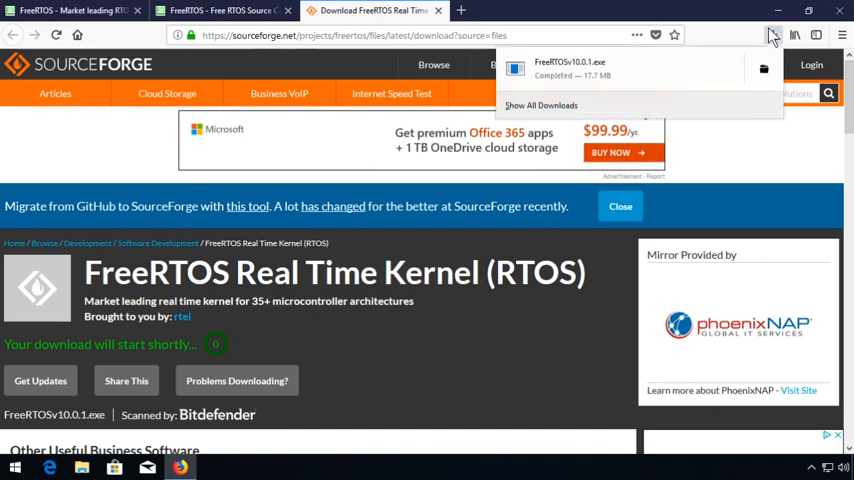
left_click(773, 35)
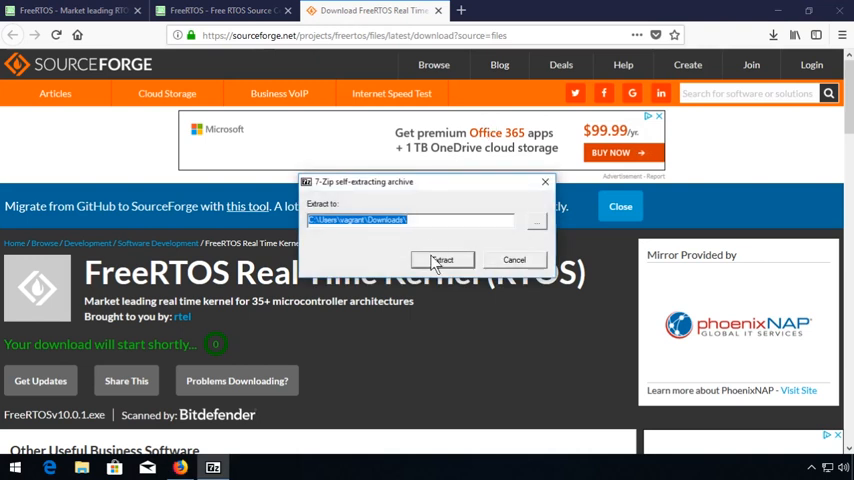
type("c:\\dev")
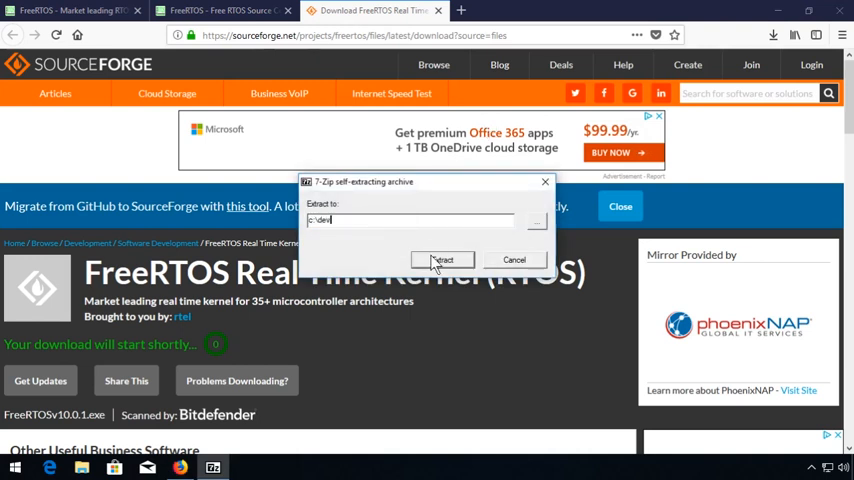
type("\\workspace")
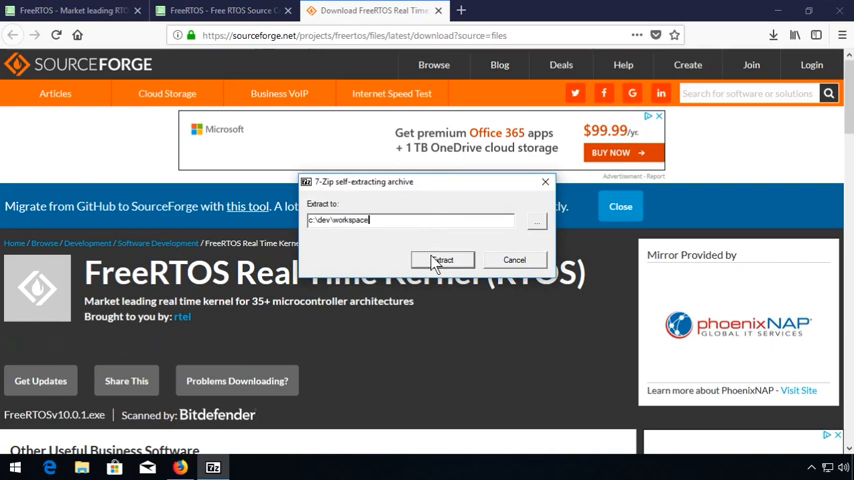
left_click(443, 260)
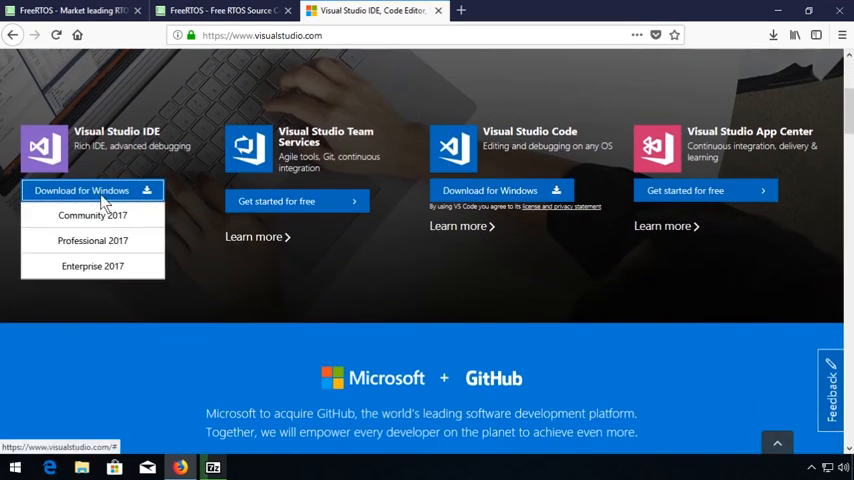
Pick Community 2017 from the Visual Studio IDE download menu and run its installer
left_click(92, 215)
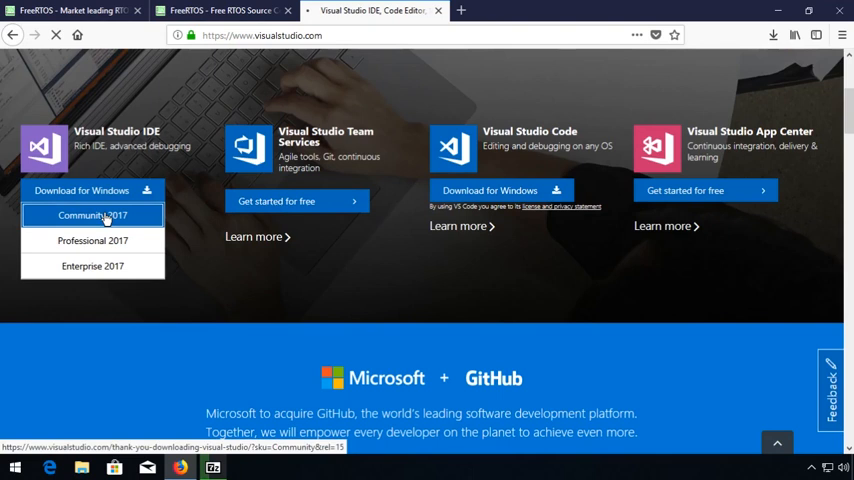
left_click(92, 215)
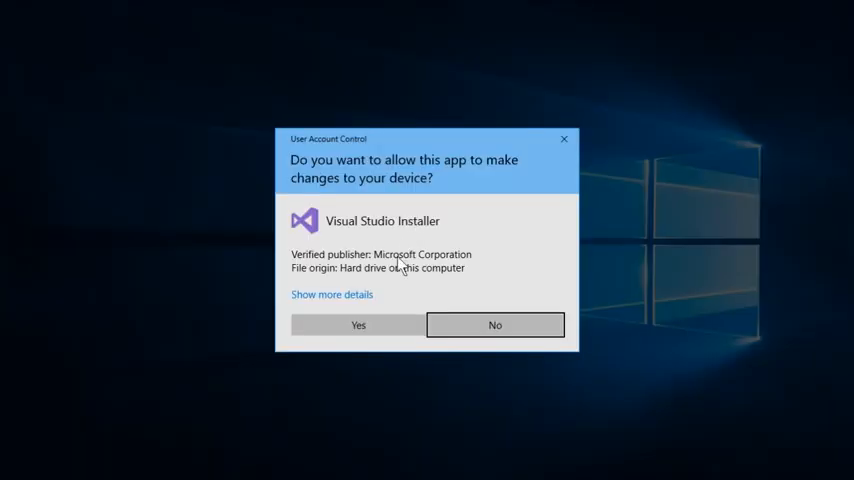
Approve and continue the installer, skip sign-in with 'Not now, maybe later', and start Visual Studio
left_click(358, 324)
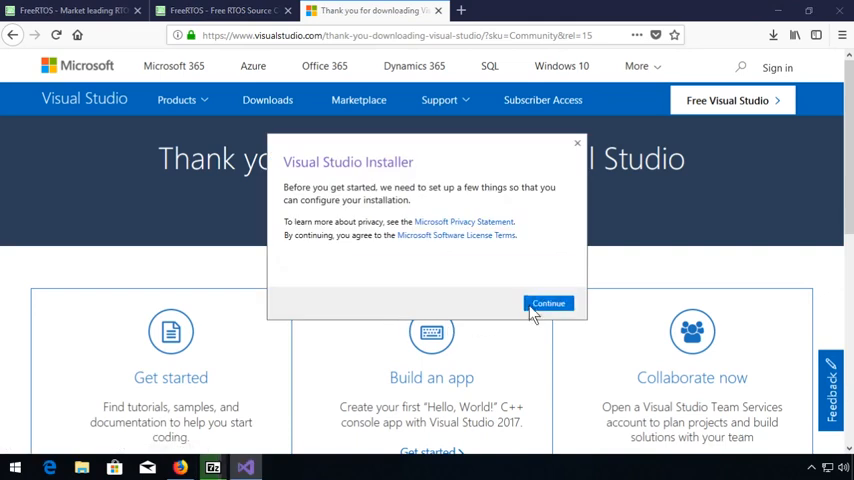
left_click(548, 303)
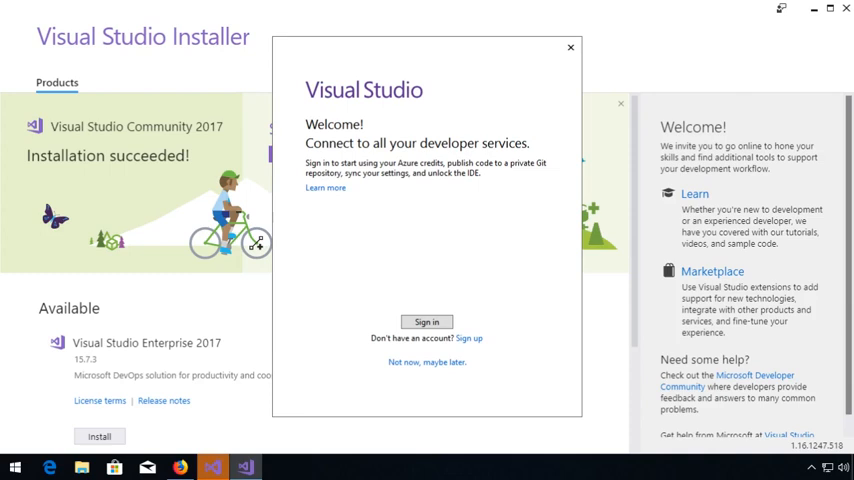
mouse_move(407, 362)
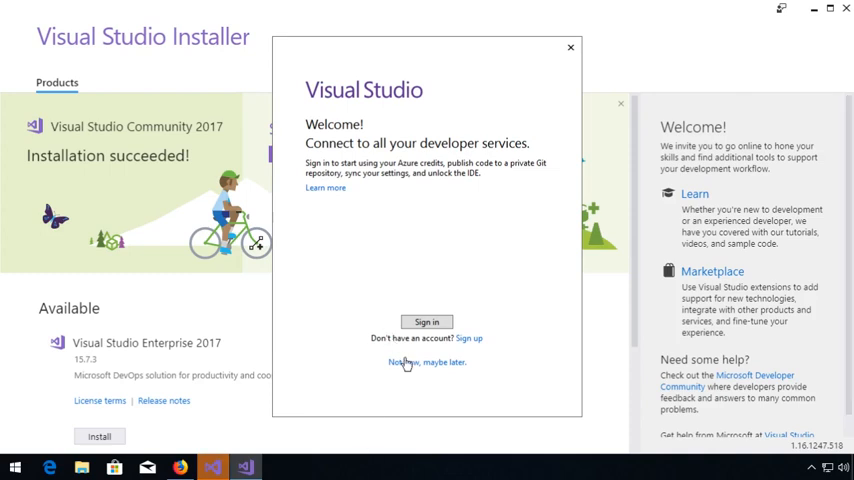
left_click(426, 362)
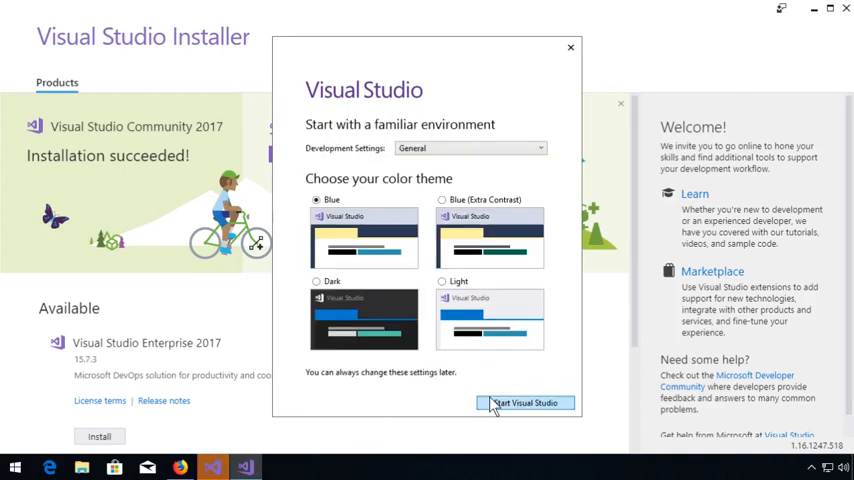
left_click(524, 402)
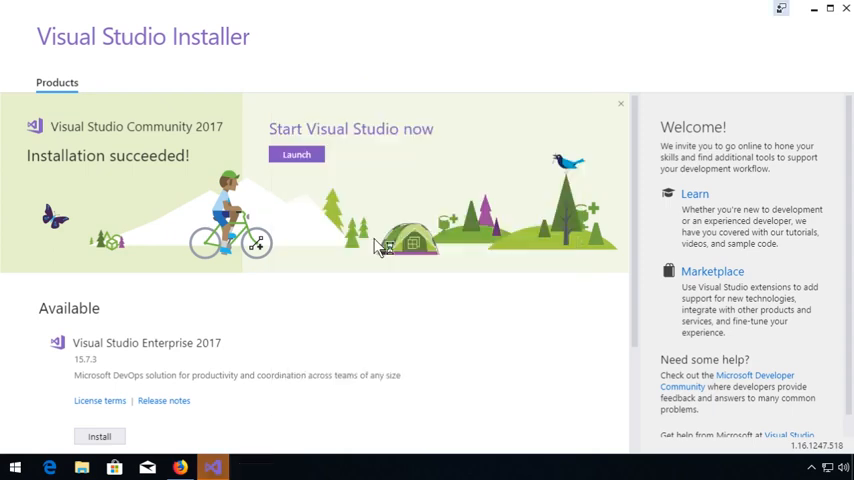
Browse FreeRTOSv10.0.1\FreeRTOS\Demo into WIN32-MSVC and open WIN32.sln
left_click(296, 154)
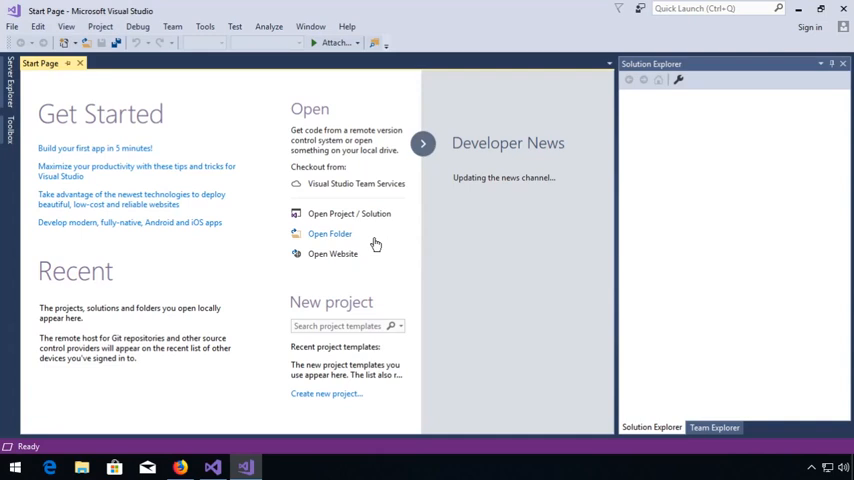
mouse_move(348, 213)
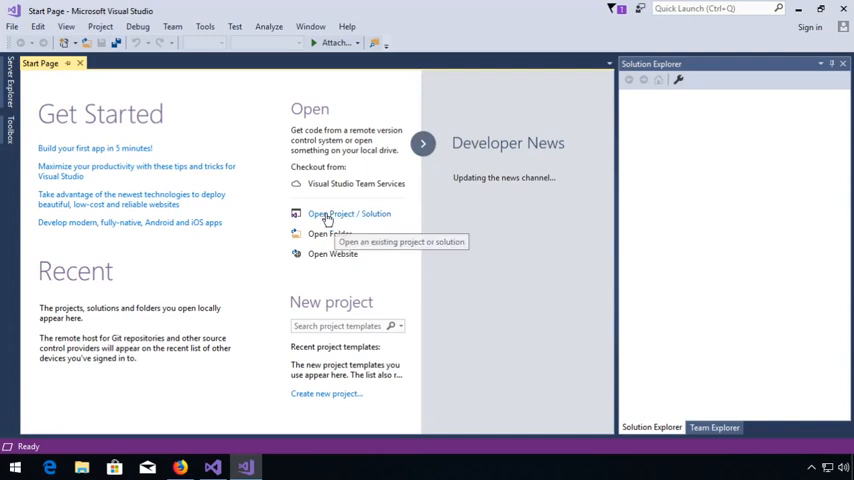
left_click(349, 213)
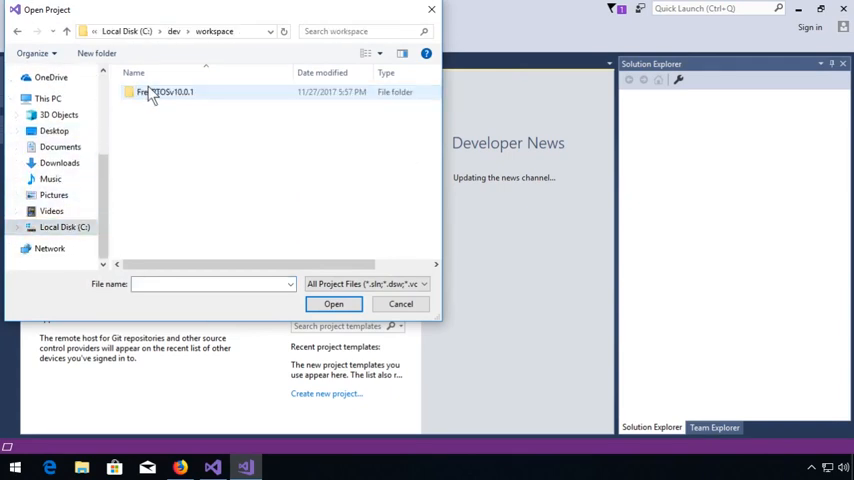
left_click(167, 91)
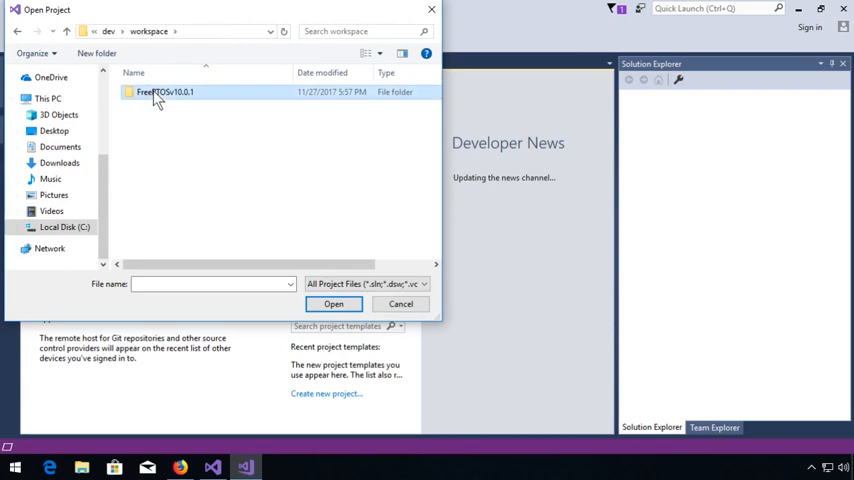
double_click(165, 92)
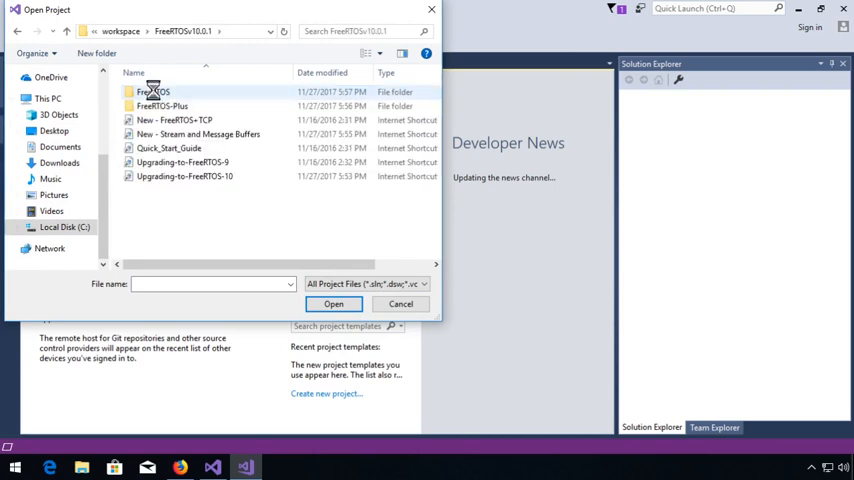
double_click(154, 91)
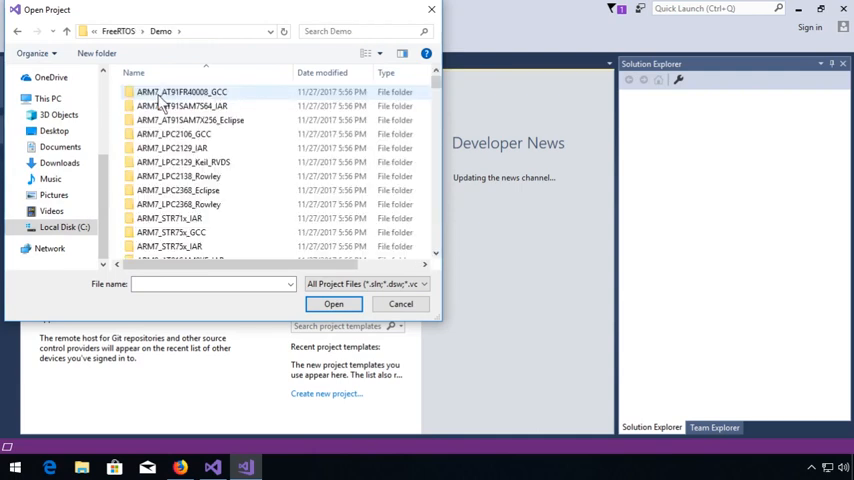
scroll("down", 3)
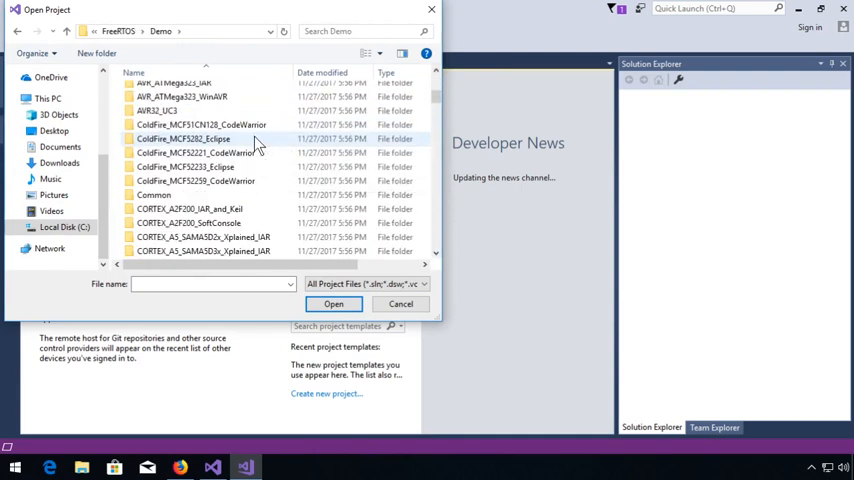
scroll("down", 3)
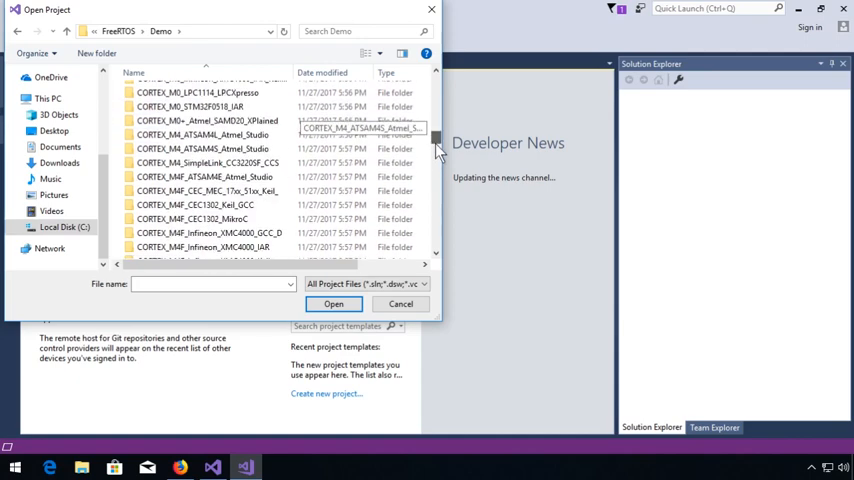
scroll("down", 3)
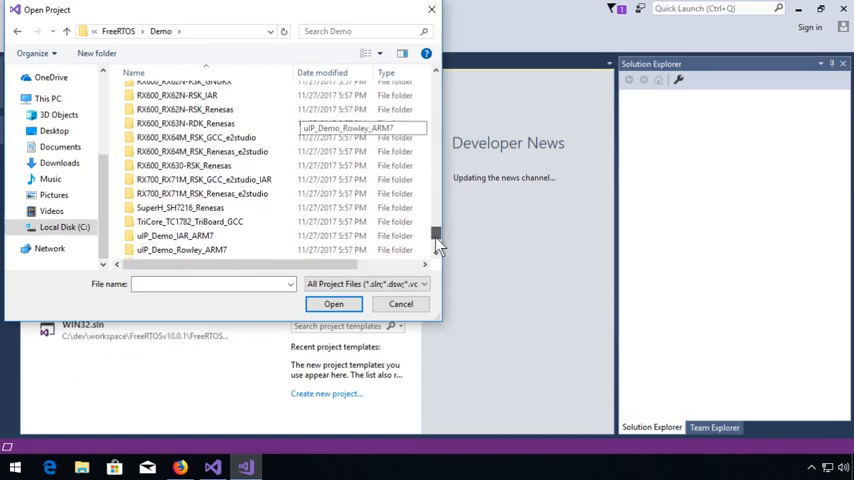
scroll("down", 3)
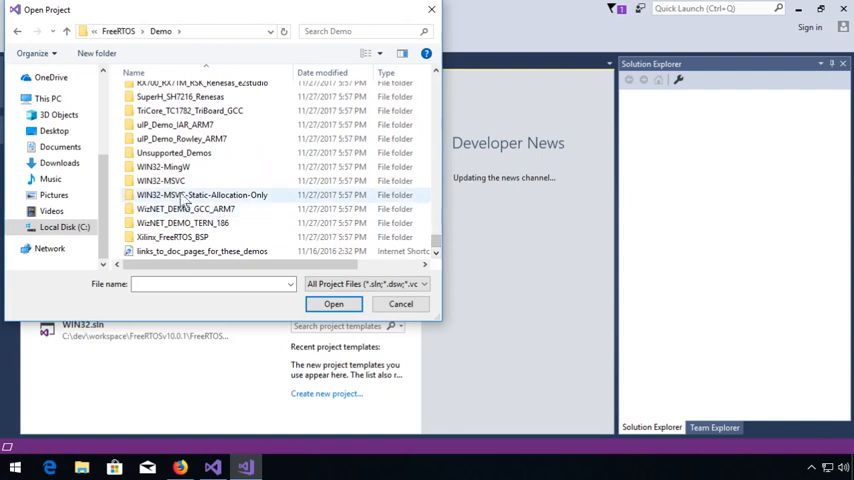
mouse_move(160, 181)
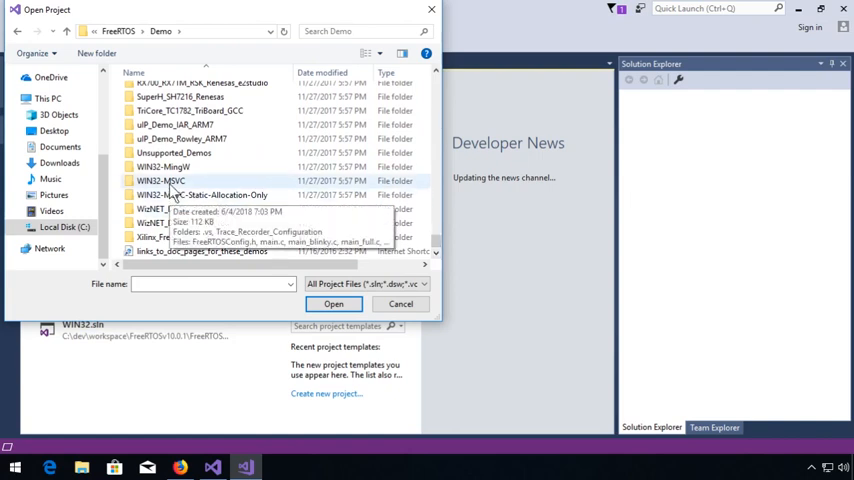
double_click(161, 181)
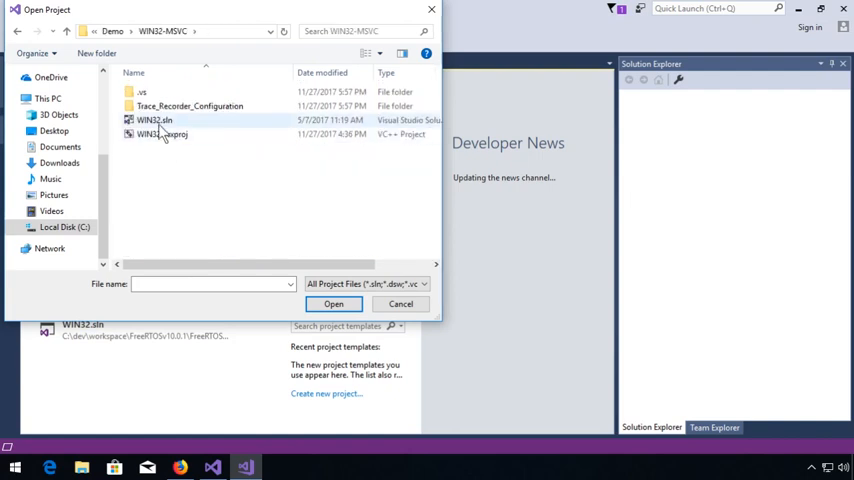
mouse_move(154, 120)
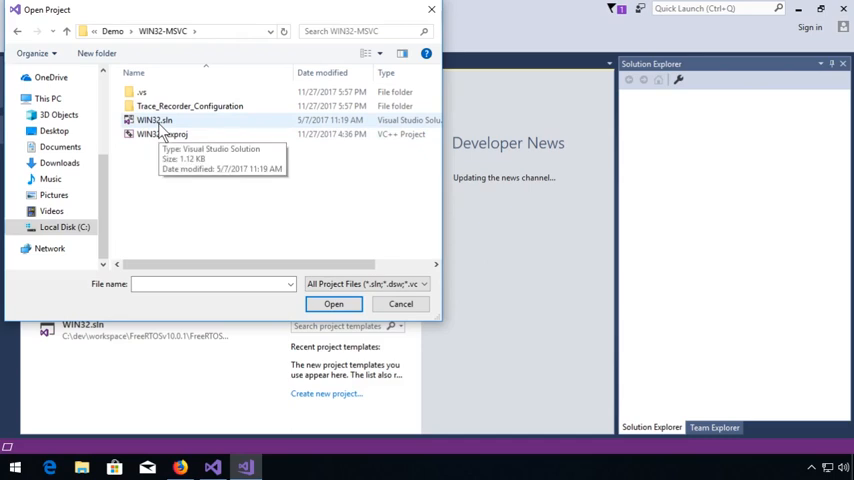
left_click(400, 304)
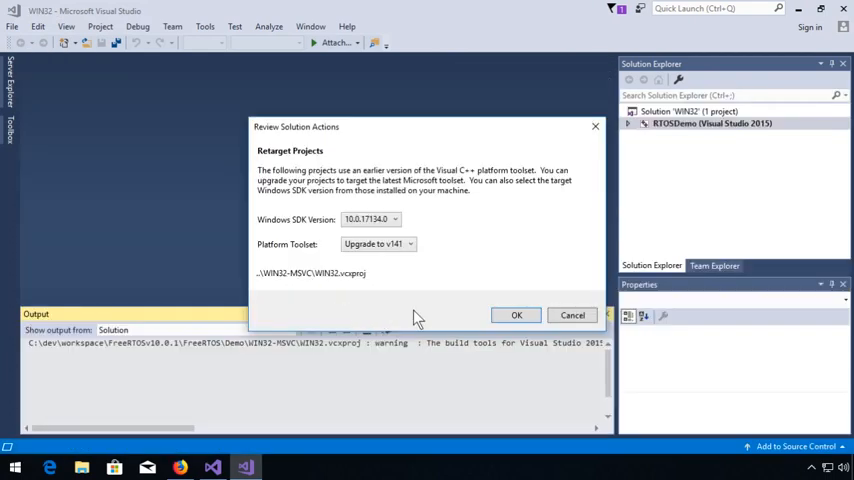
Accept 'Upgrade to v141' and expand RTOSDemo's Demo App Source files
left_click(516, 315)
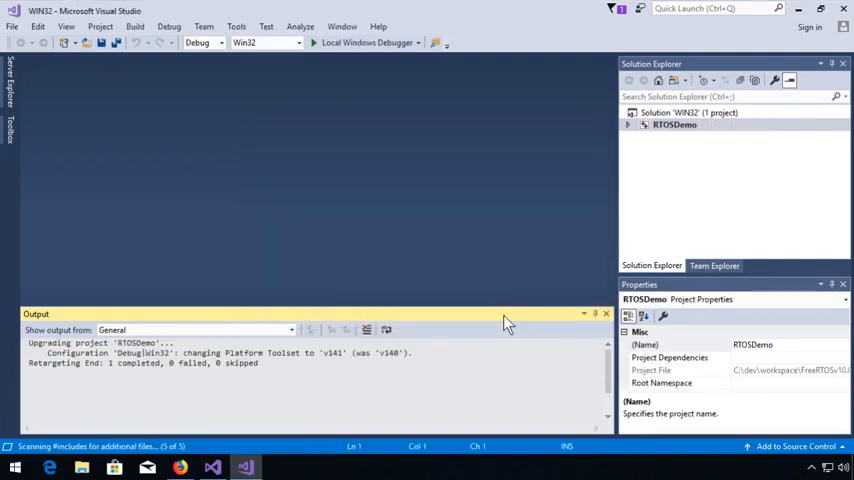
left_click(628, 125)
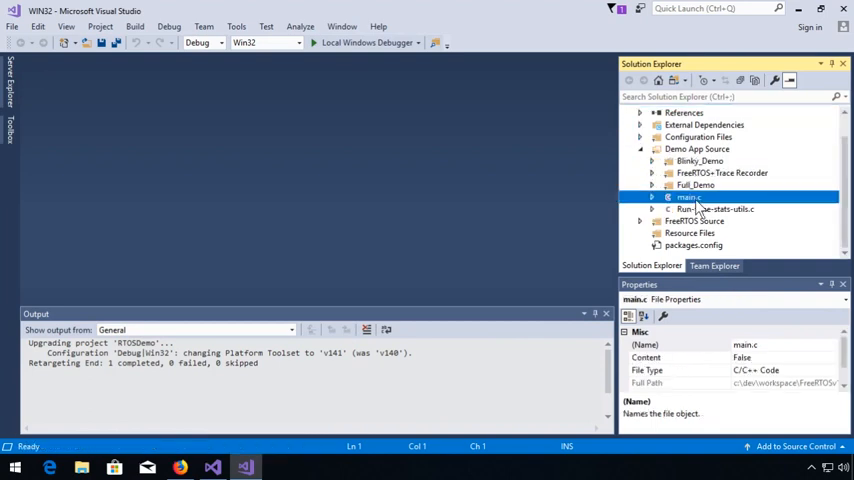
Open main.c, change mainCREATE_SIMPLE_BLINKY_DEMO_ONLY from 0 to 1, and save with Ctrl+S
double_click(689, 197)
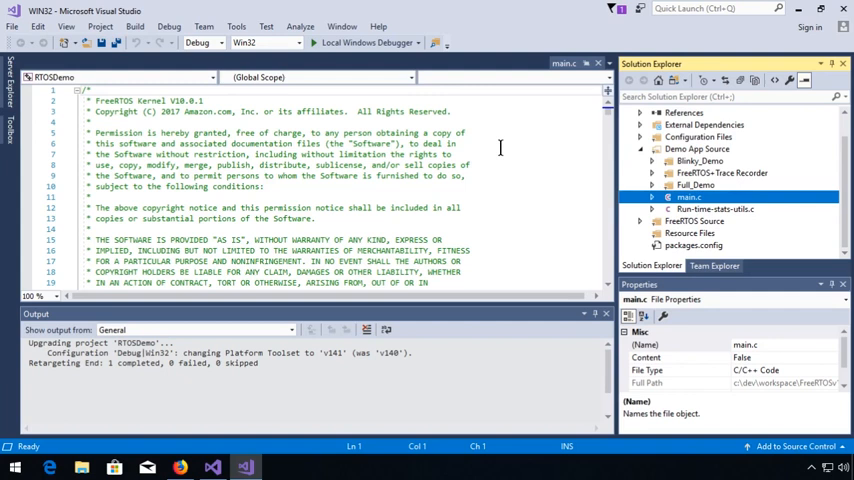
scroll("down", 3)
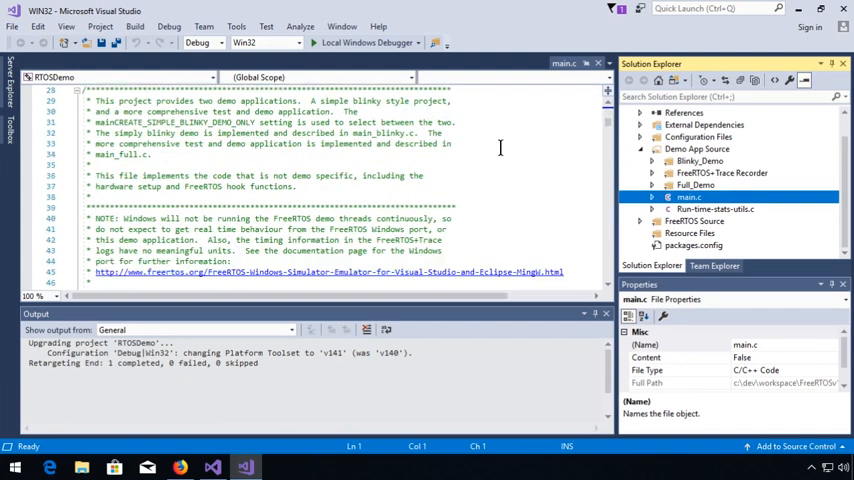
scroll("down", 3)
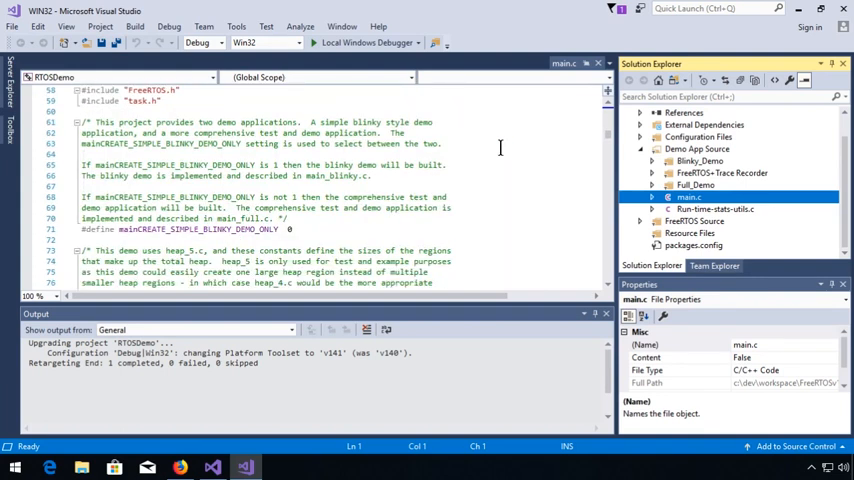
scroll("down", 3)
type("1")
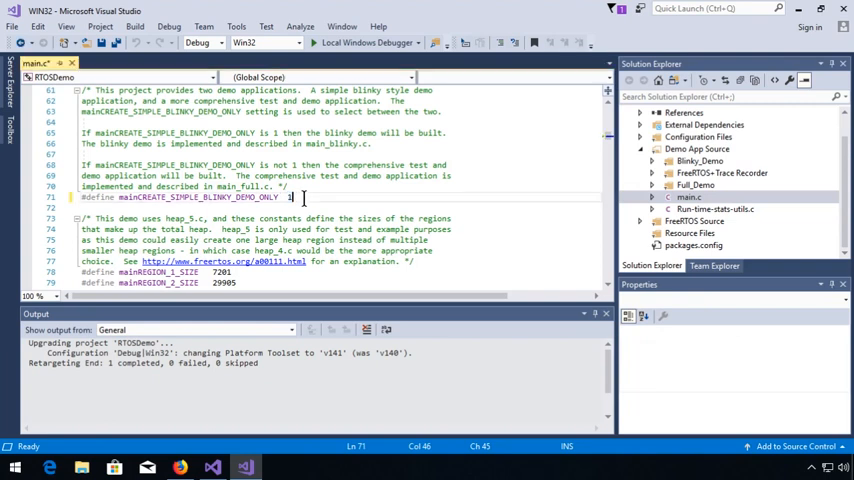
key("ctrl+s")
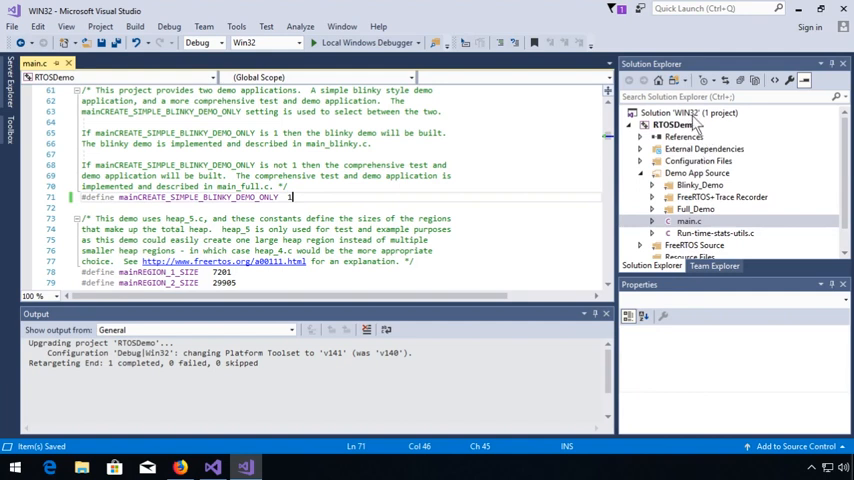
Build the RTOSDemo project from its Solution Explorer context menu
right_click(678, 112)
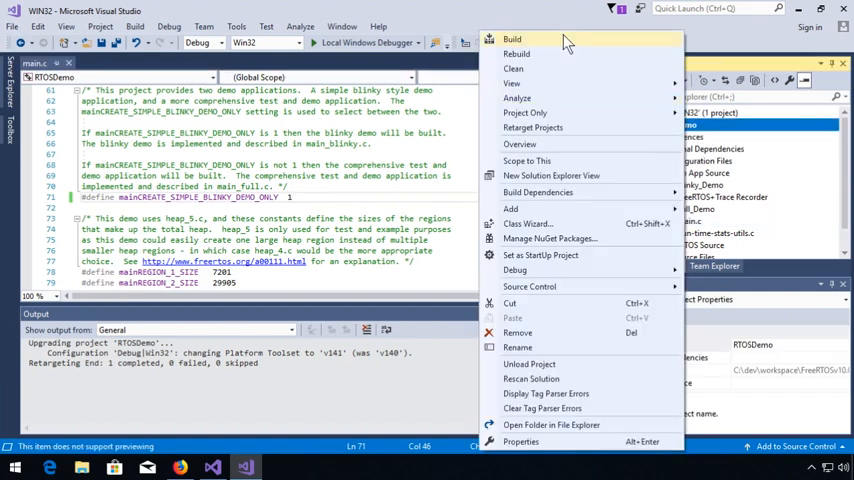
left_click(512, 39)
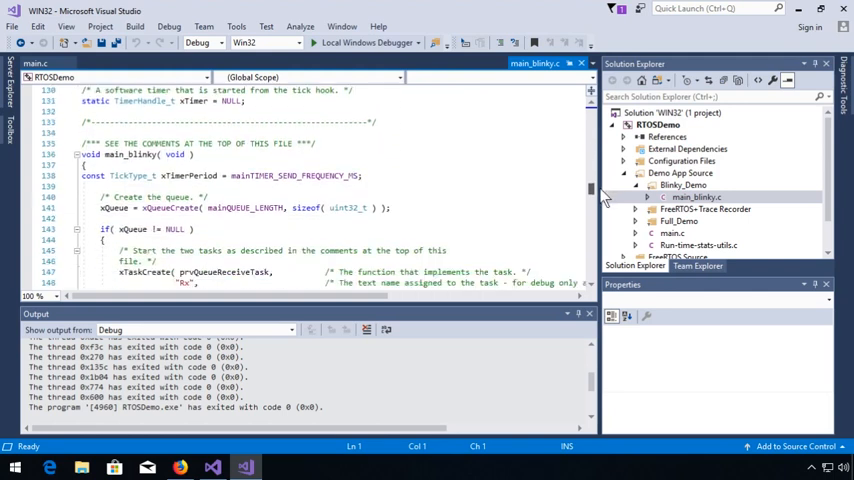
Read through main_blinky.c, then start the demo with Local Windows Debugger
scroll("down", 3)
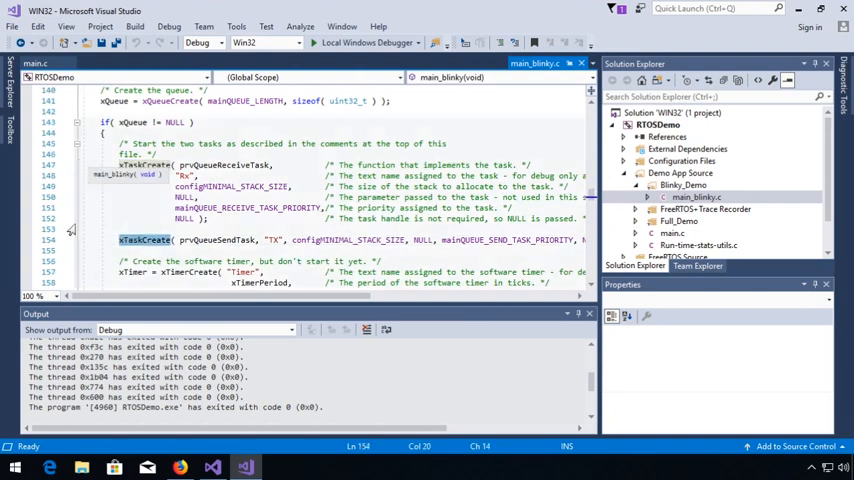
scroll("down", 3)
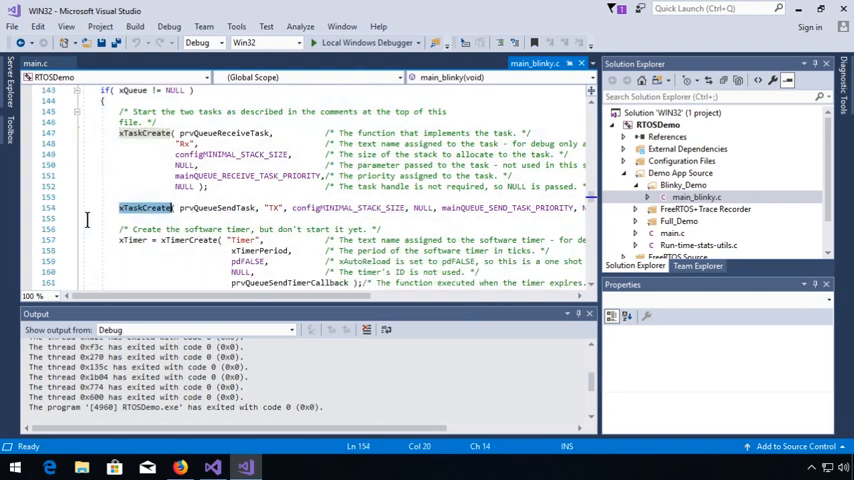
scroll("down", 3)
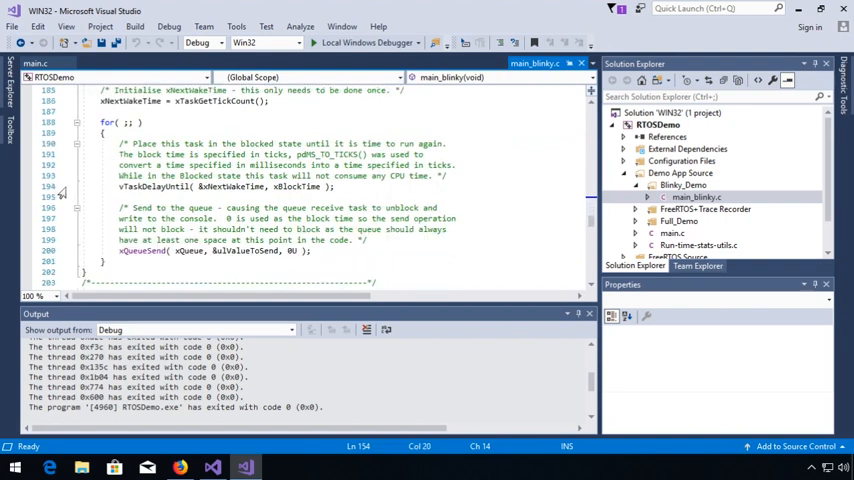
scroll("down", 3)
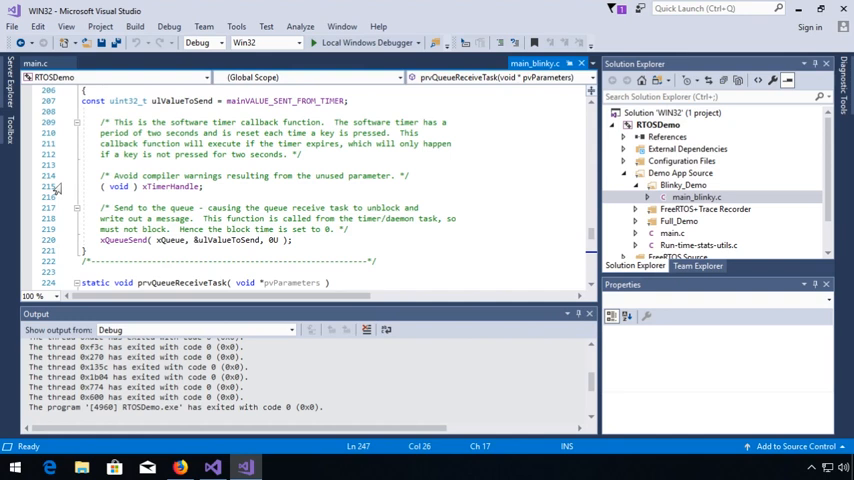
left_click(313, 42)
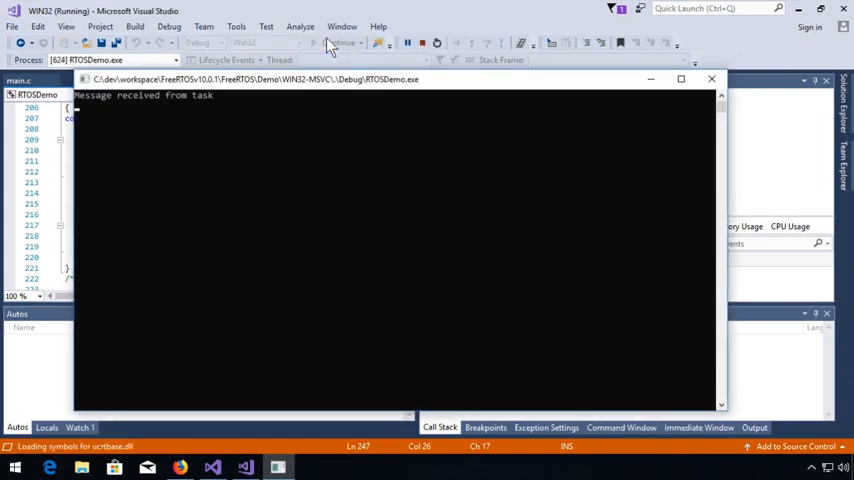